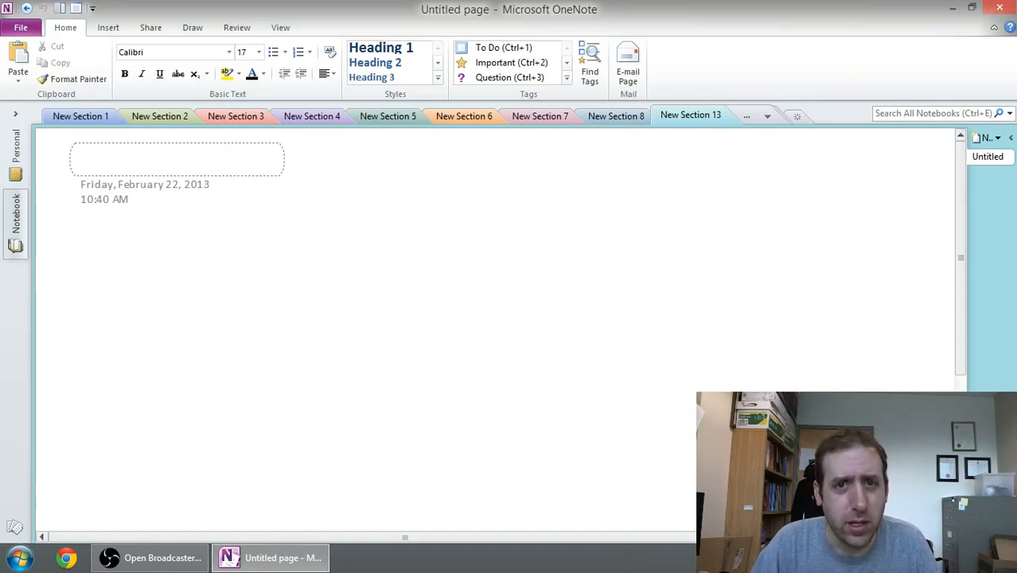
# Draw two graph axes, with a rising Variable cost line and a flat Fixed cost line.
pyautogui.click(120, 158)
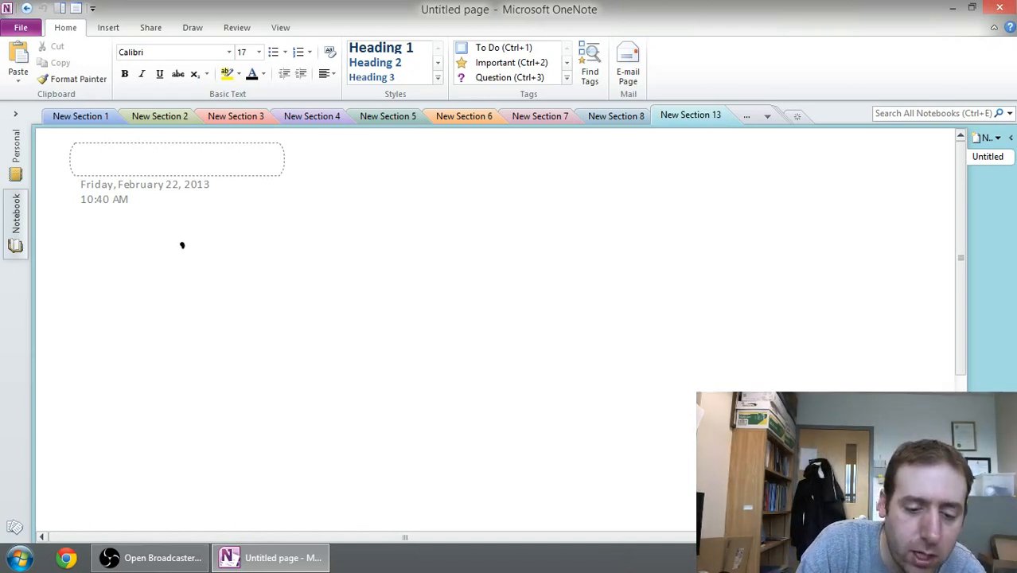
pyautogui.moveTo(180, 243); pyautogui.dragTo(354, 402)
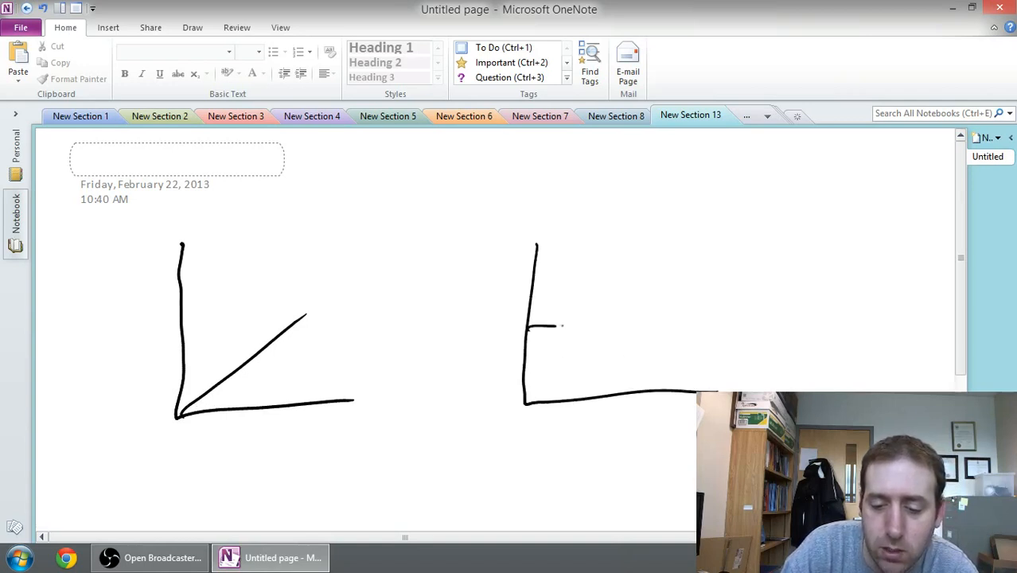
pyautogui.moveTo(540, 324); pyautogui.dragTo(666, 325)
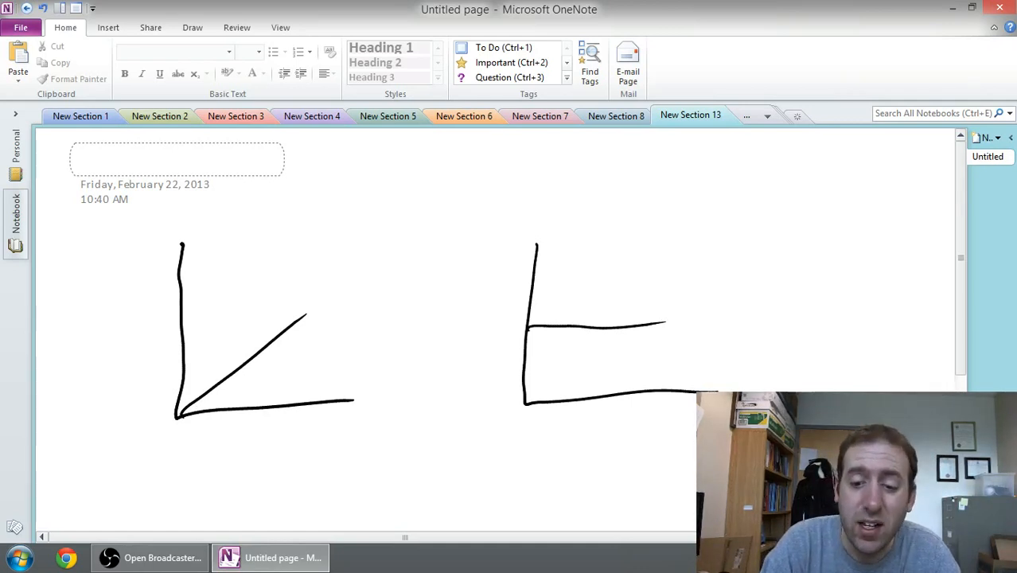
# Handwrite $ on both vertical axes, plus Activity and the Variable and Fixed titles.
pyautogui.moveTo(489, 235); pyautogui.dragTo(509, 254)
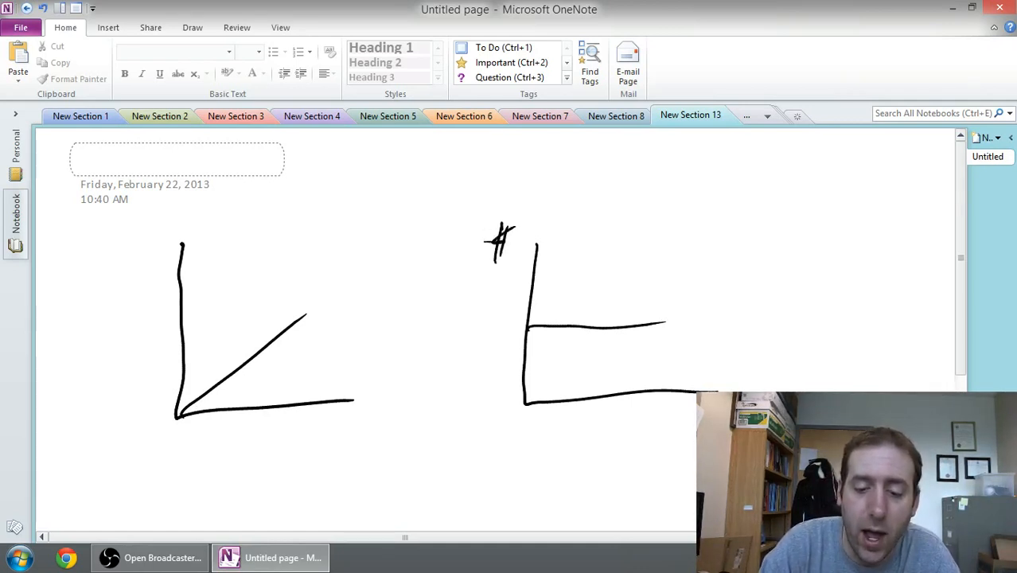
pyautogui.moveTo(477, 247); pyautogui.dragTo(513, 243)
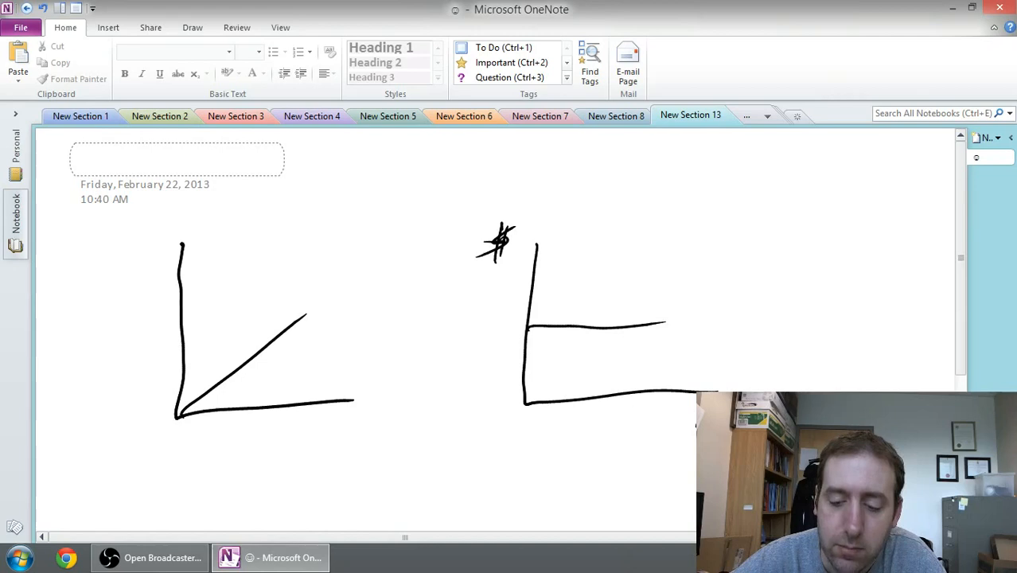
pyautogui.moveTo(154, 231); pyautogui.dragTo(159, 250)
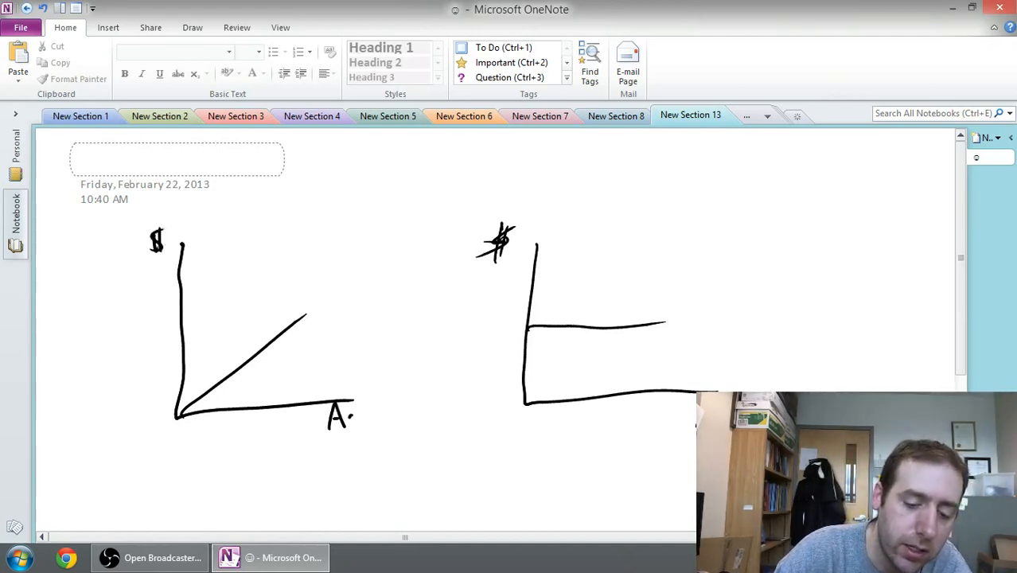
pyautogui.moveTo(327, 414); pyautogui.dragTo(402, 414)
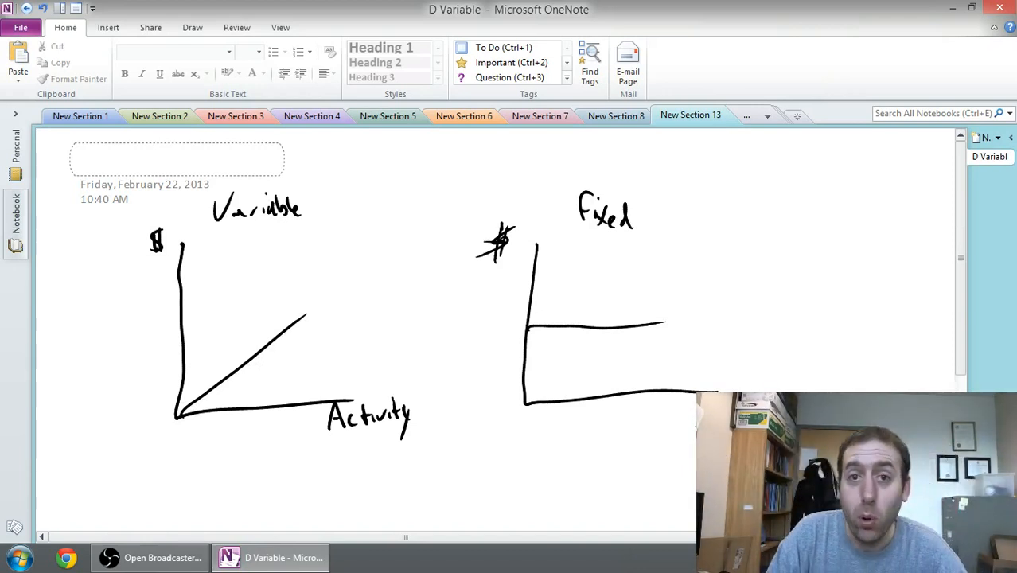
# Write 0 at both graph origins and $10,000 beside the Fixed graph's flat line.
pyautogui.moveTo(156, 414); pyautogui.dragTo(171, 425)
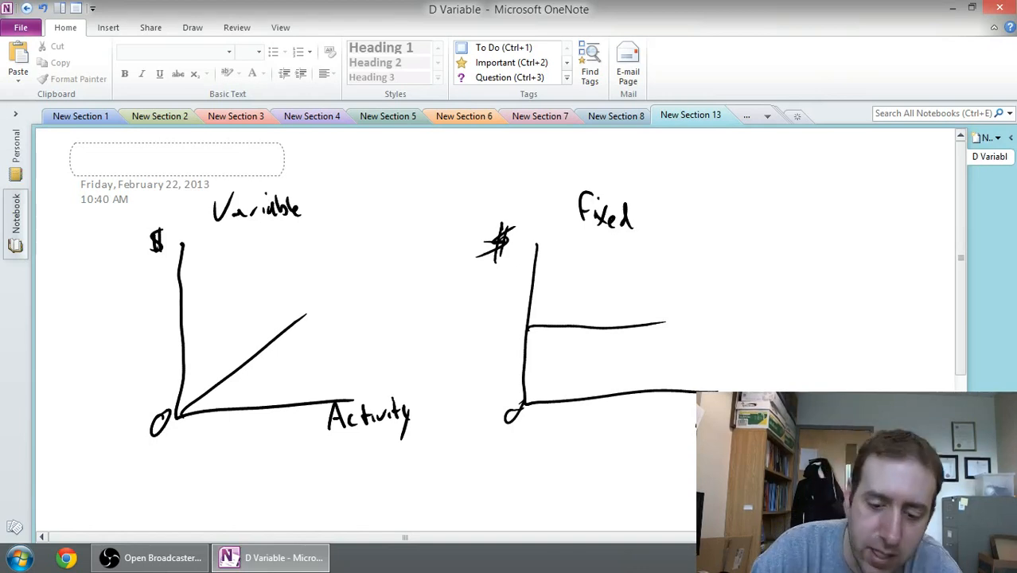
pyautogui.moveTo(477, 318); pyautogui.dragTo(513, 330)
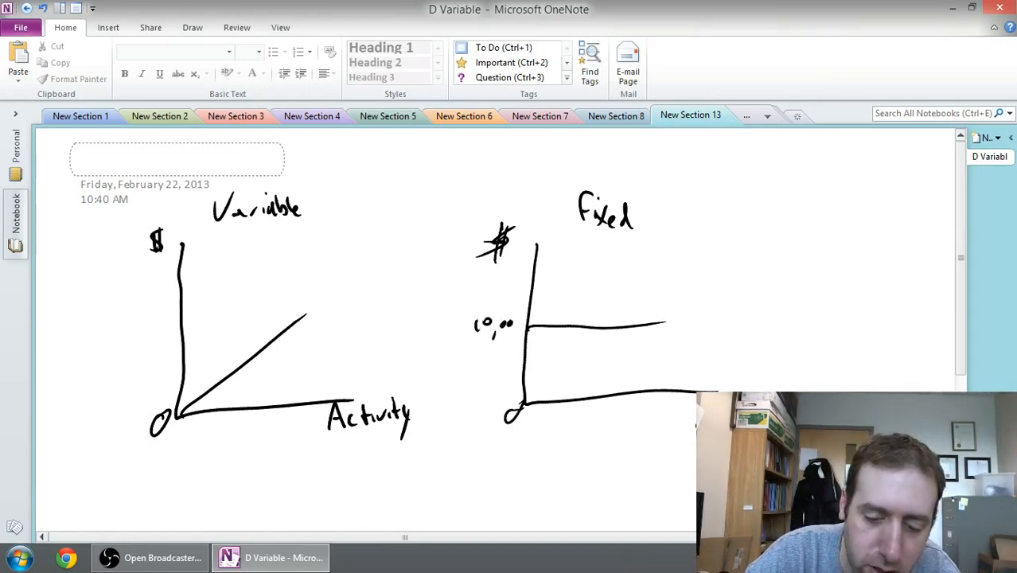
pyautogui.moveTo(466, 322); pyautogui.dragTo(468, 334)
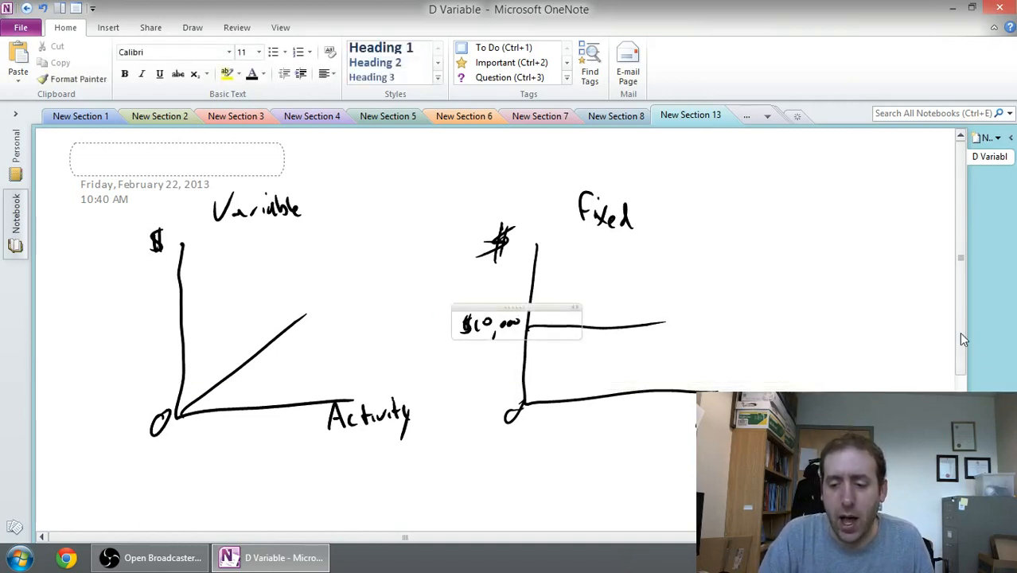
pyautogui.moveTo(966, 342)
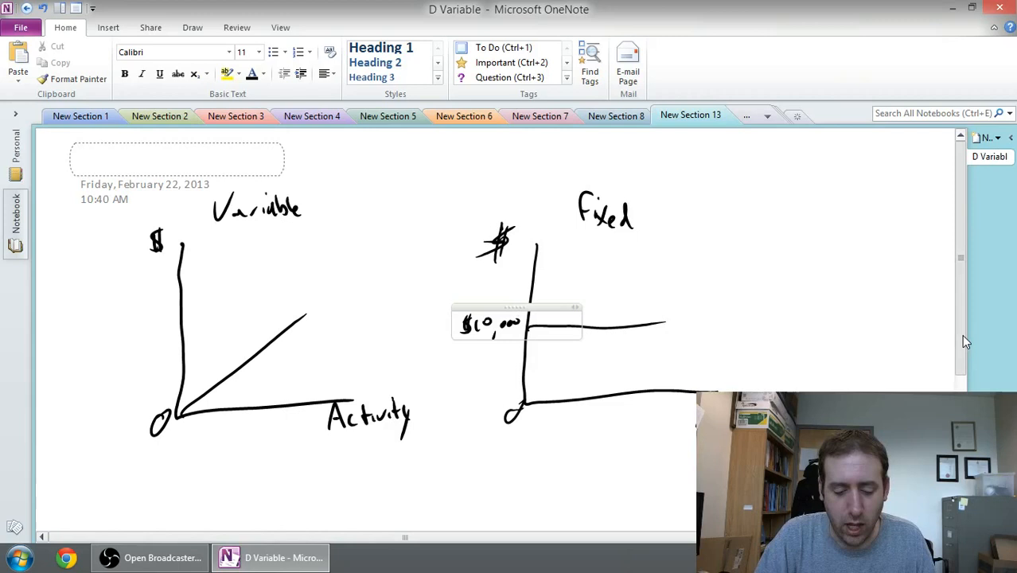
# Below the first graphs, draw new axes and the first step of a cost line.
pyautogui.scroll(-3)
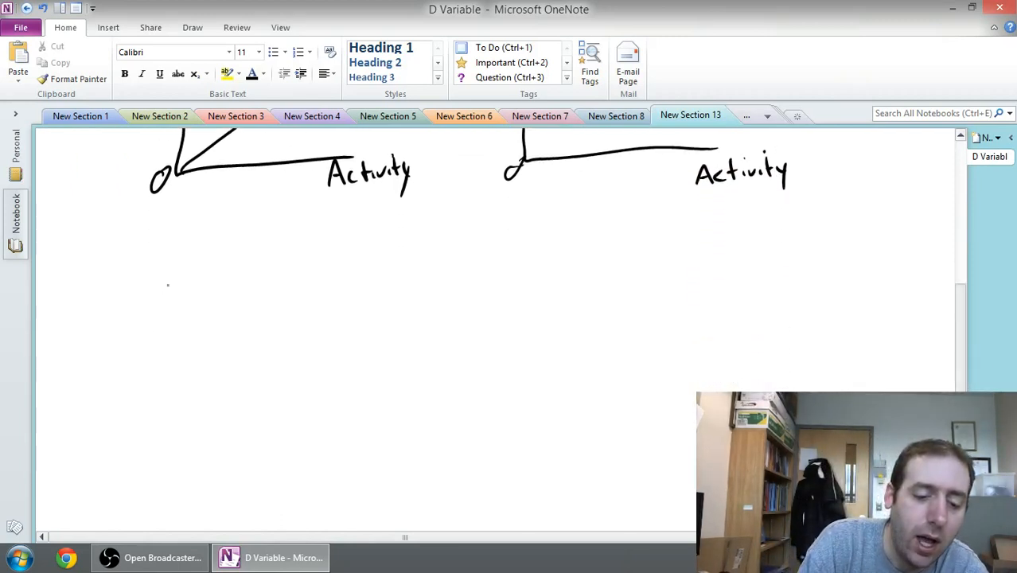
pyautogui.moveTo(171, 279); pyautogui.dragTo(334, 458)
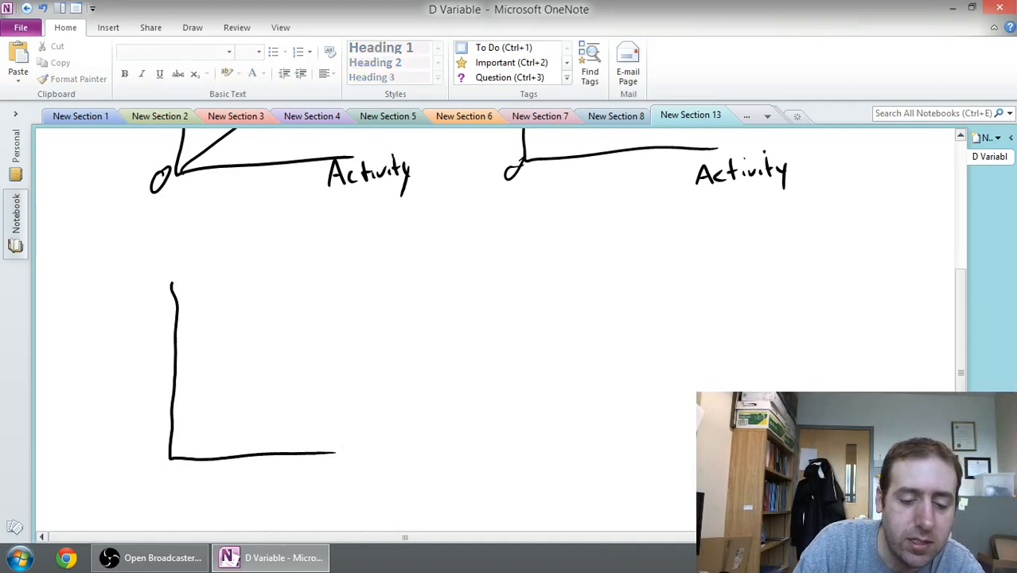
pyautogui.moveTo(172, 422); pyautogui.dragTo(244, 408)
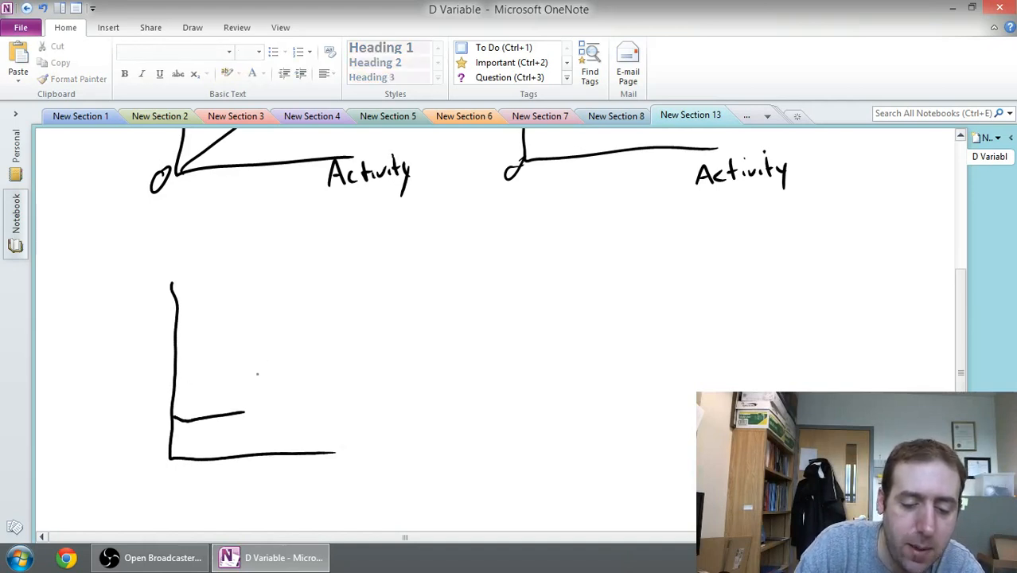
# Draw the higher steps and label them $, $5k, $10k and Activity.
pyautogui.moveTo(247, 376); pyautogui.dragTo(348, 344)
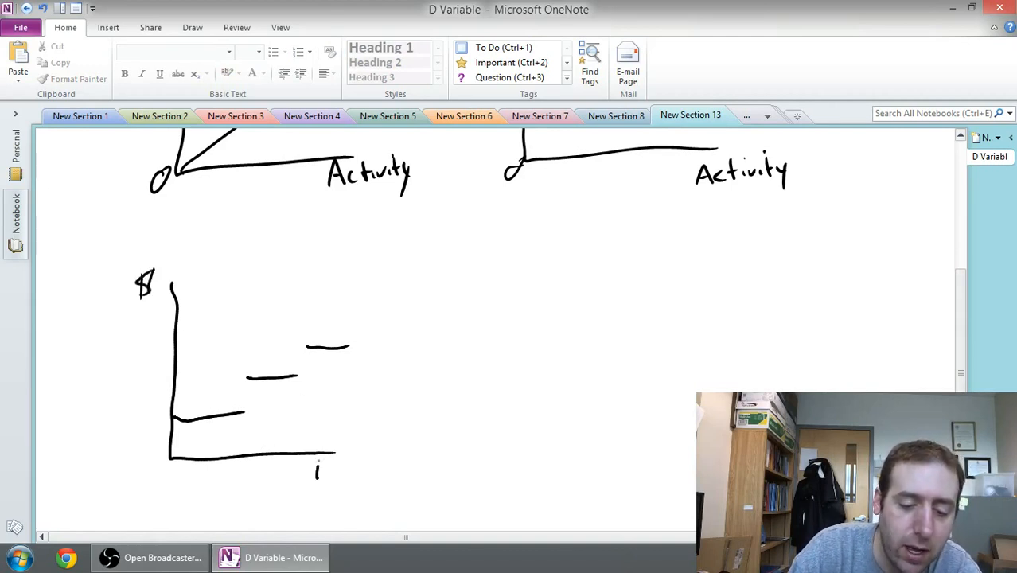
pyautogui.moveTo(314, 474); pyautogui.dragTo(382, 461)
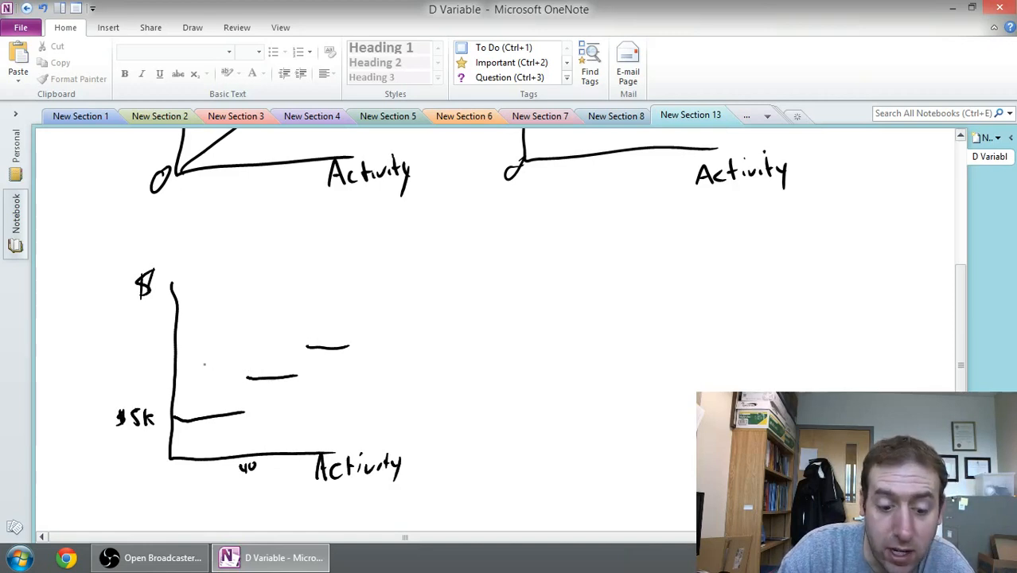
pyautogui.write('10k')
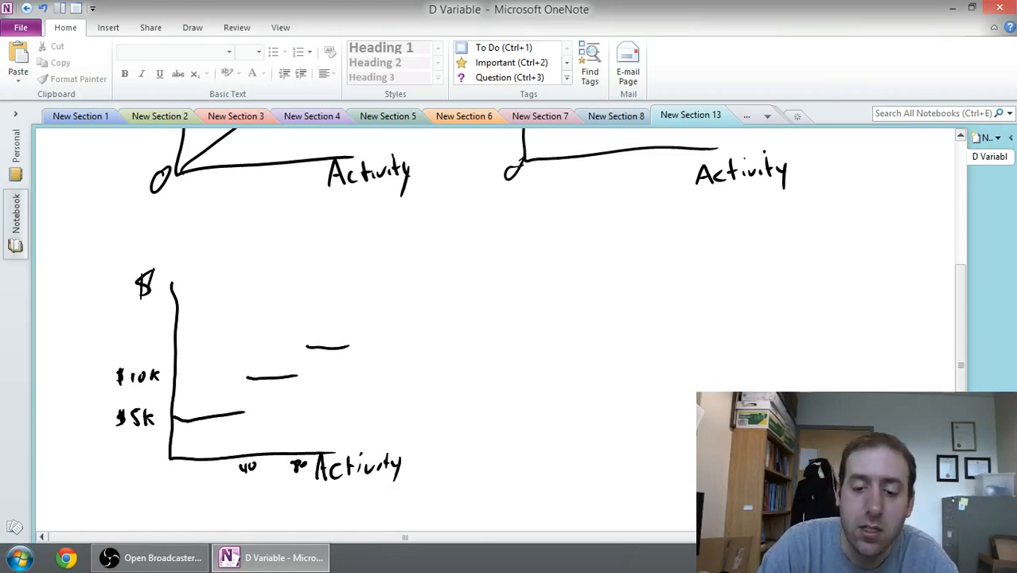
# Draw a fourth graph with a finely stepped rising line, and put $ on the curved graph's axis.
pyautogui.moveTo(471, 277); pyautogui.dragTo(463, 444)
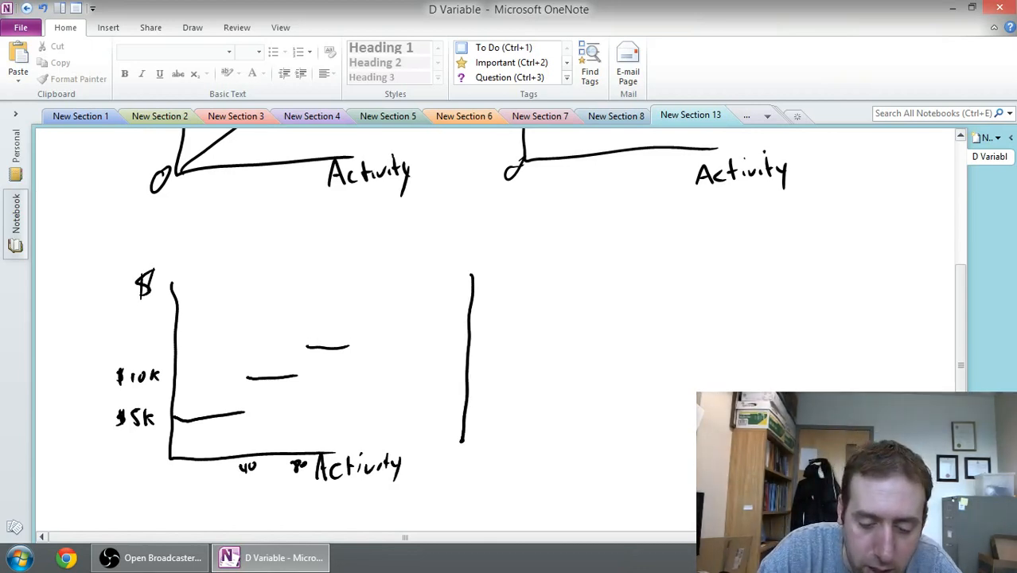
pyautogui.moveTo(464, 437); pyautogui.dragTo(625, 438)
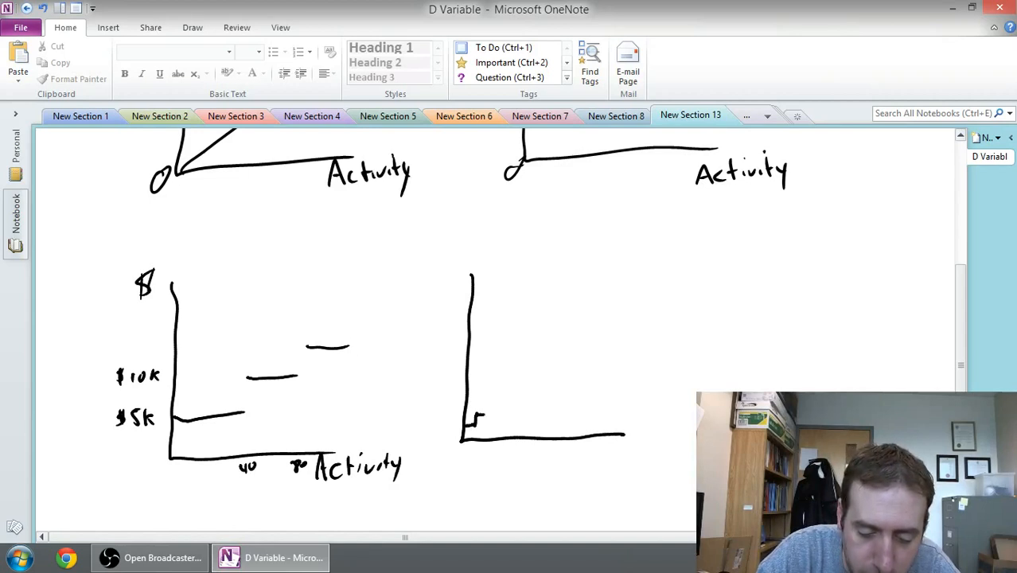
pyautogui.moveTo(477, 422); pyautogui.dragTo(525, 382)
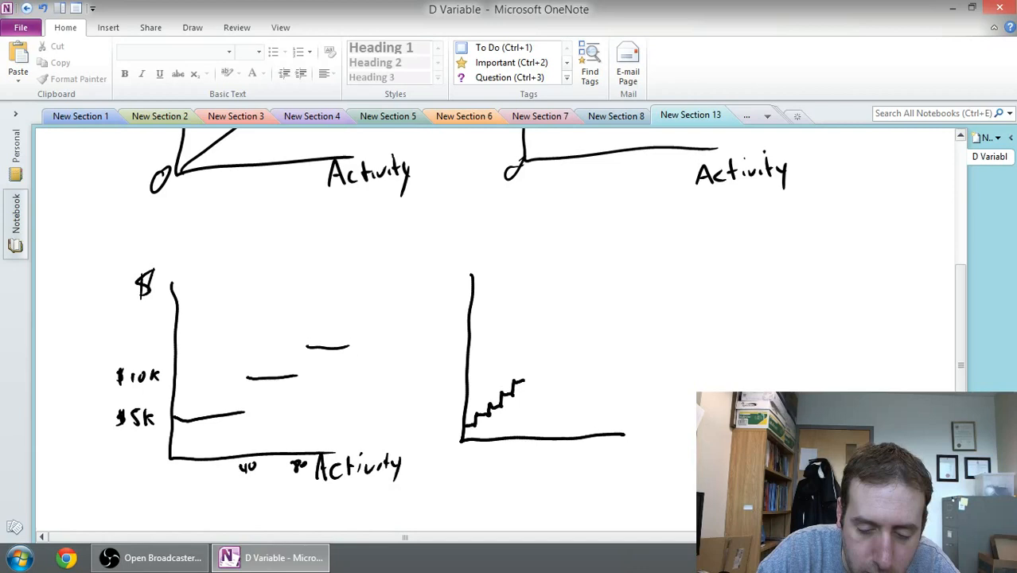
pyautogui.moveTo(521, 382); pyautogui.dragTo(561, 346)
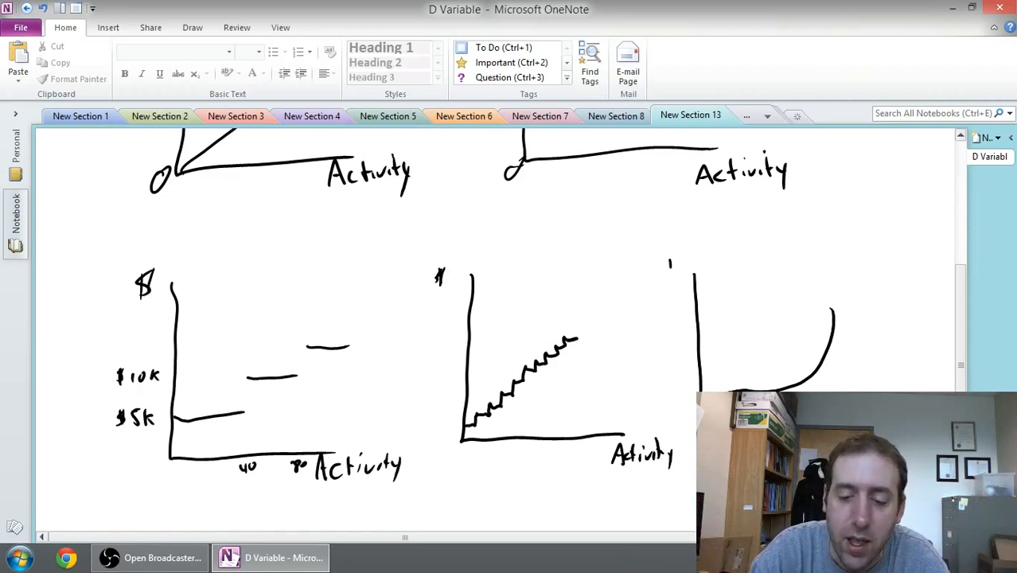
pyautogui.moveTo(664, 258); pyautogui.dragTo(669, 279)
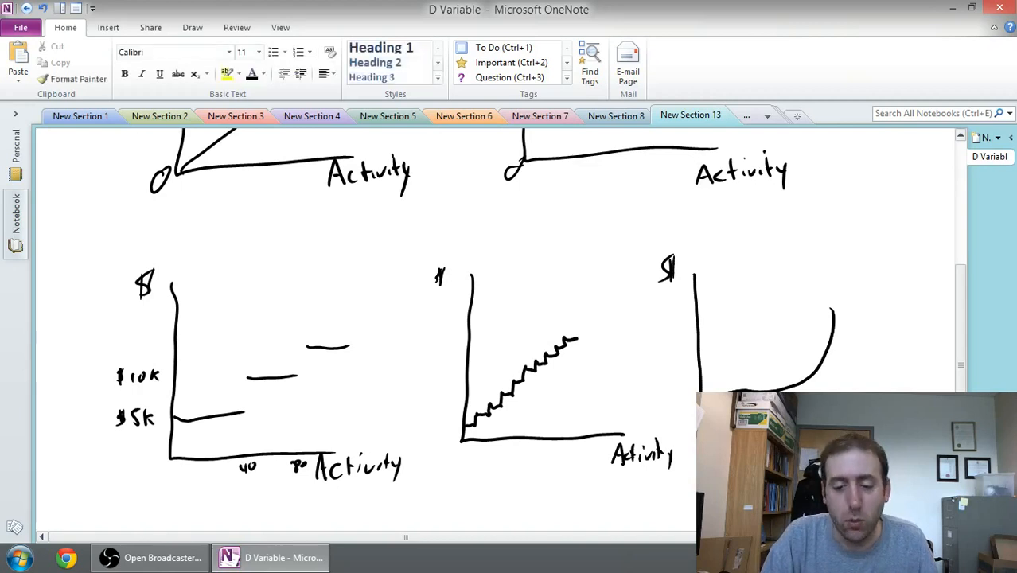
pyautogui.moveTo(962, 295)
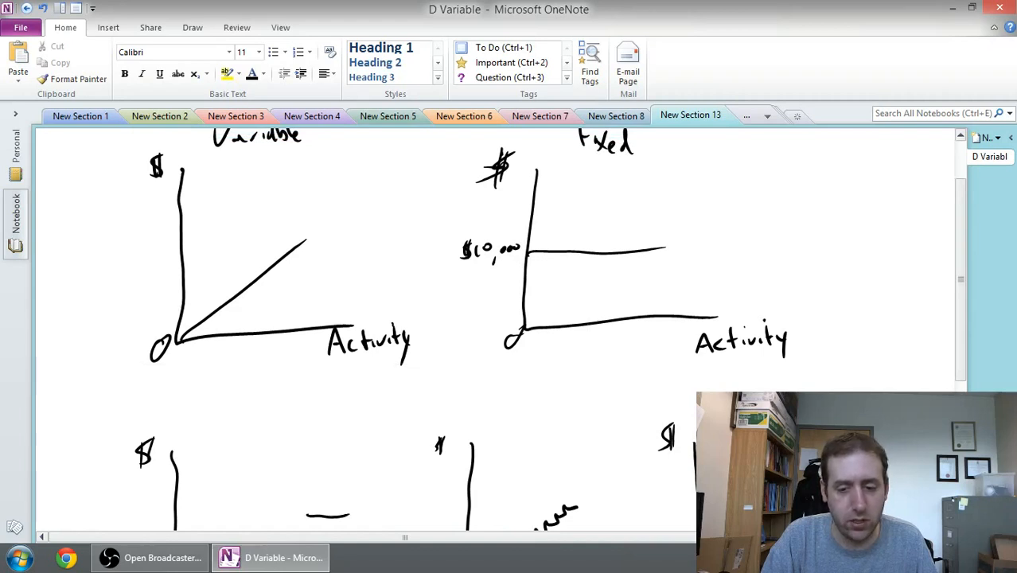
pyautogui.moveTo(990, 353)
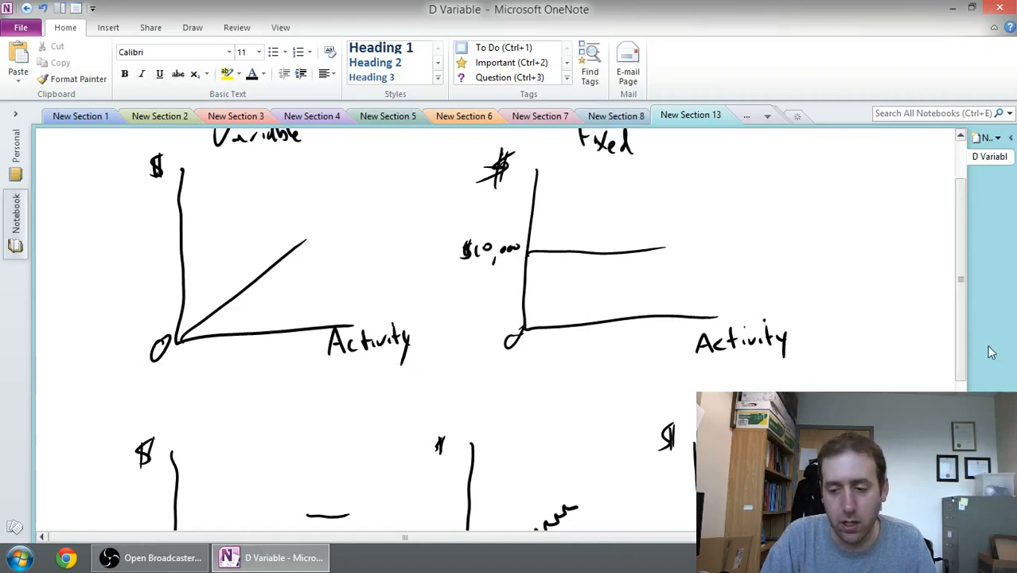
pyautogui.moveTo(965, 336)
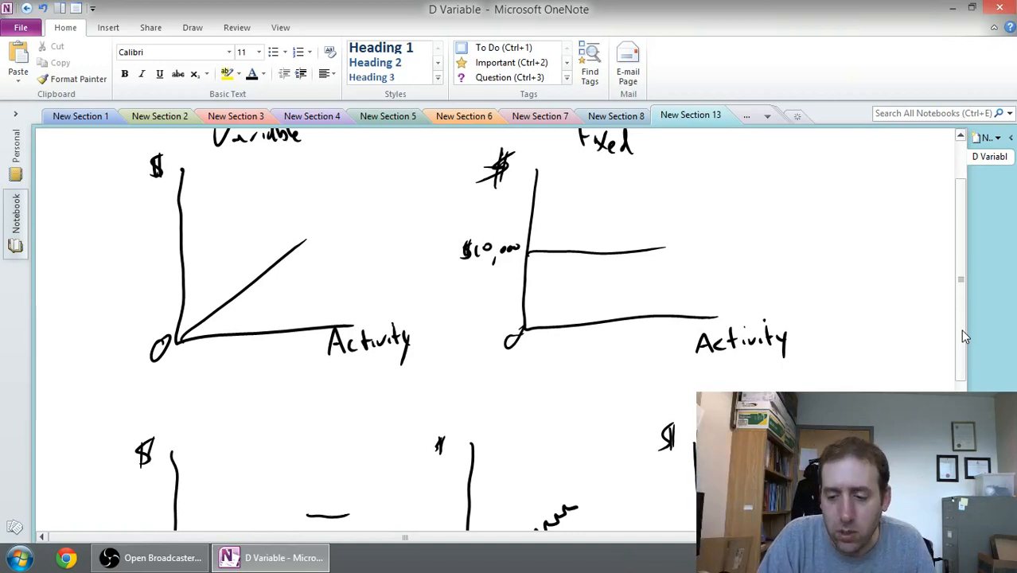
pyautogui.scroll(-3)
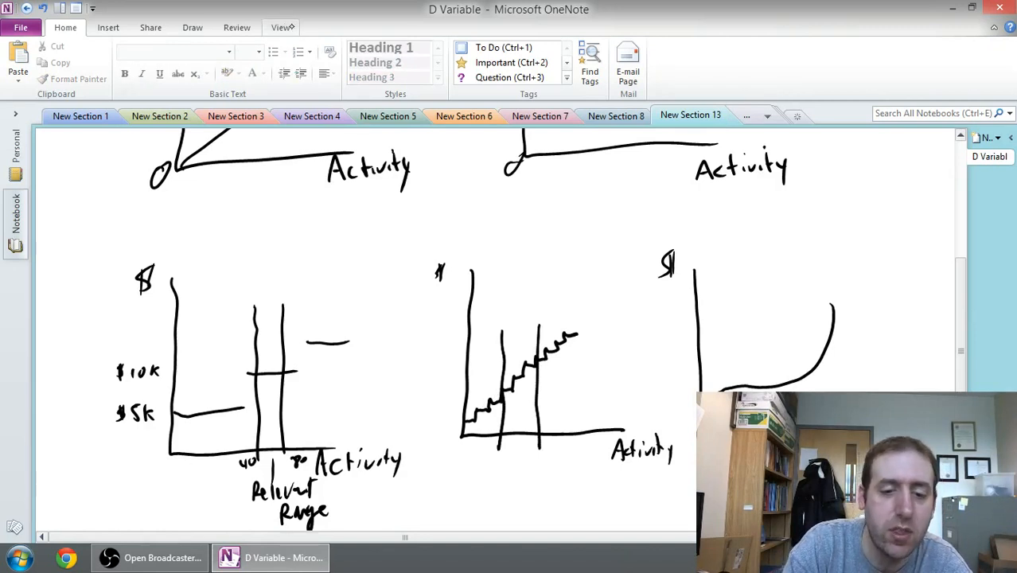
# Switch to red ink and draw a straight line through the staircase graph.
pyautogui.click(191, 28)
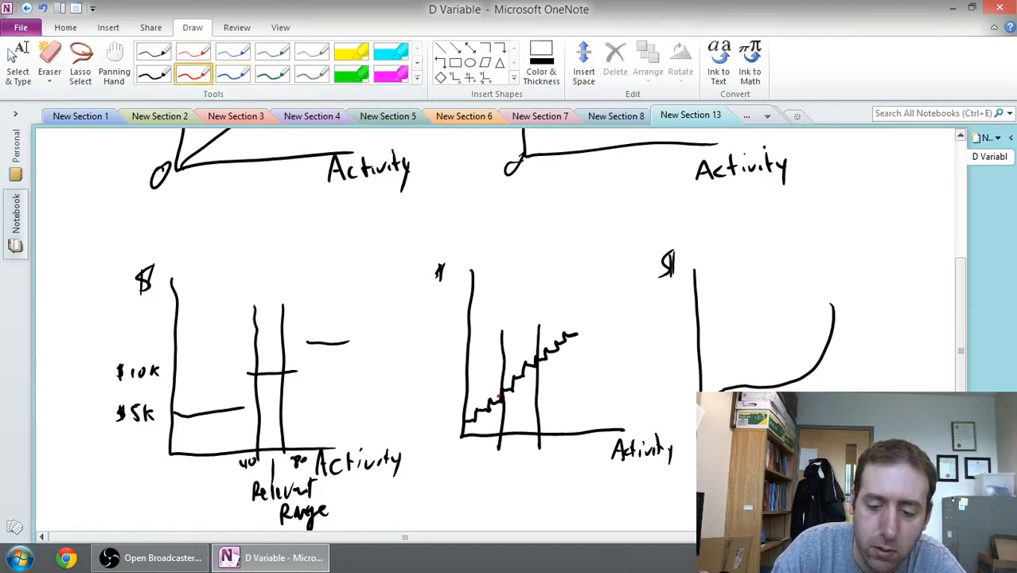
pyautogui.moveTo(497, 402); pyautogui.dragTo(561, 342)
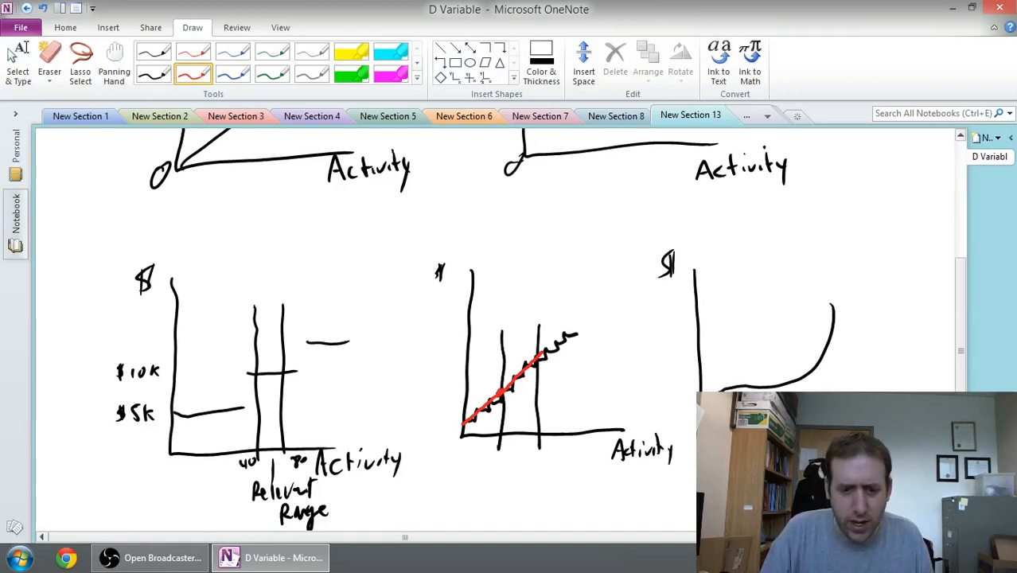
# Select the black pen on the Draw tab for the relevant-range lines.
pyautogui.click(154, 73)
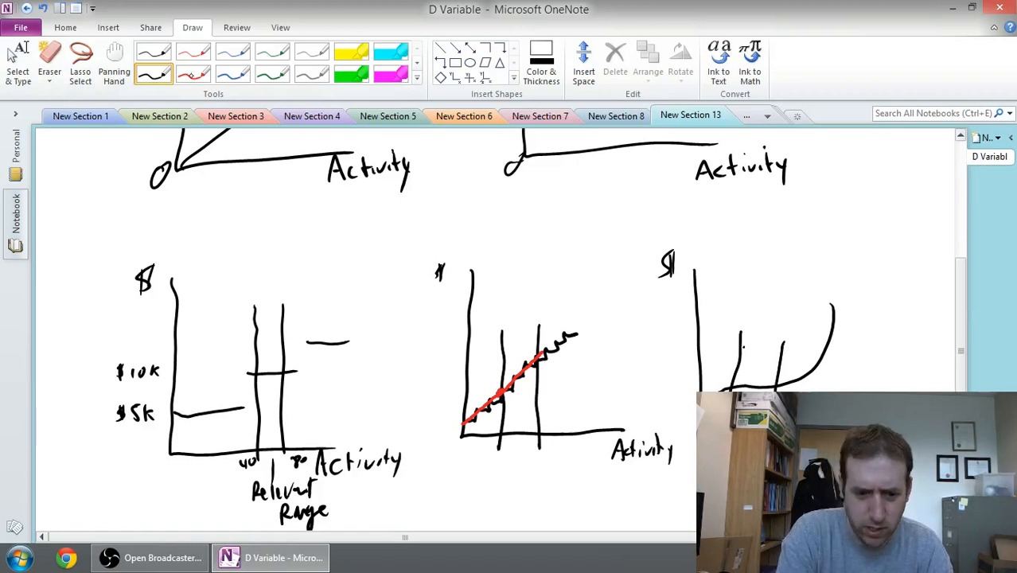
pyautogui.click(193, 74)
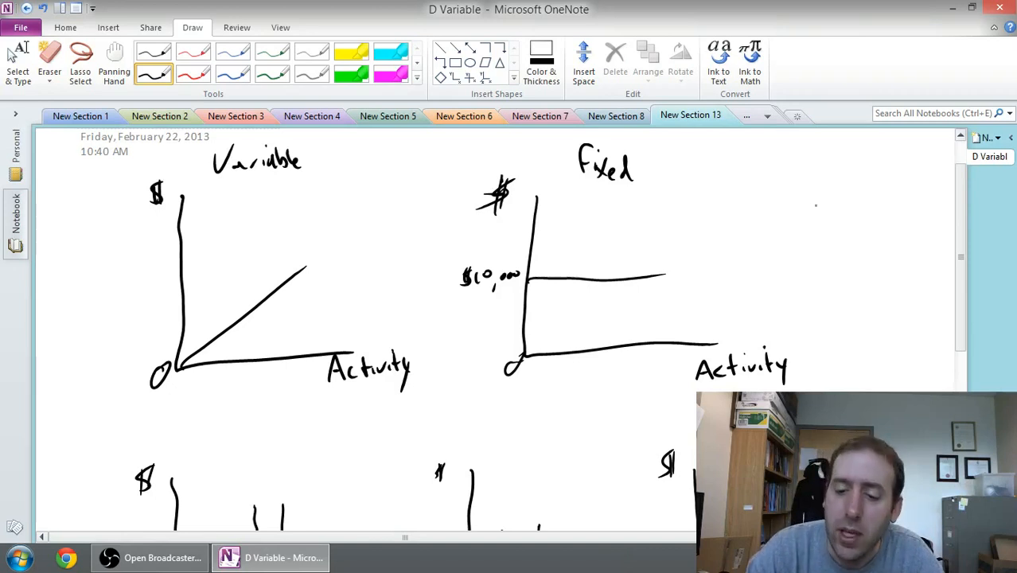
# Draw the Mixed cost graph's axes and rising line at top right, then scroll down.
pyautogui.moveTo(823, 191); pyautogui.dragTo(915, 338)
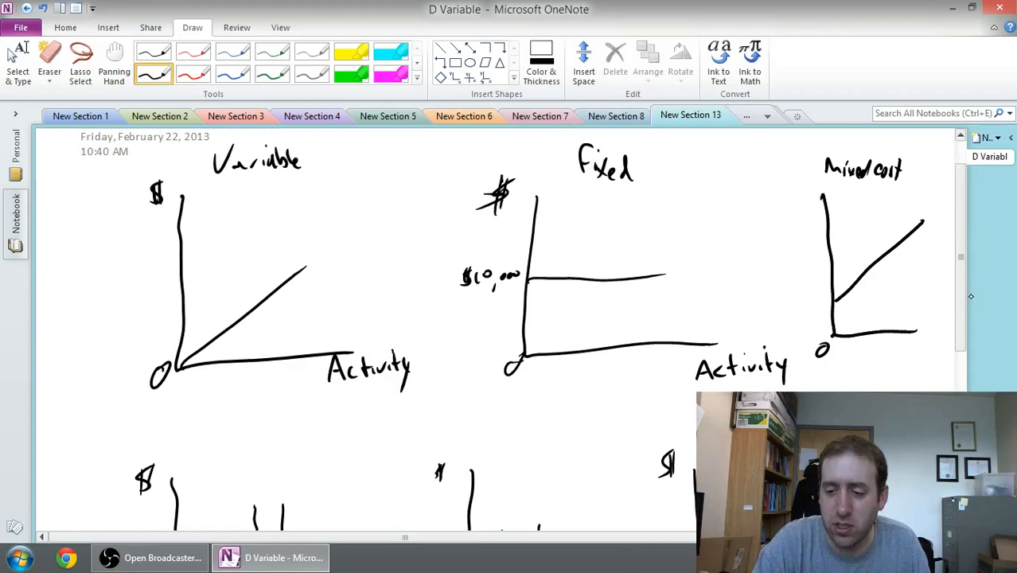
pyautogui.scroll(-3)
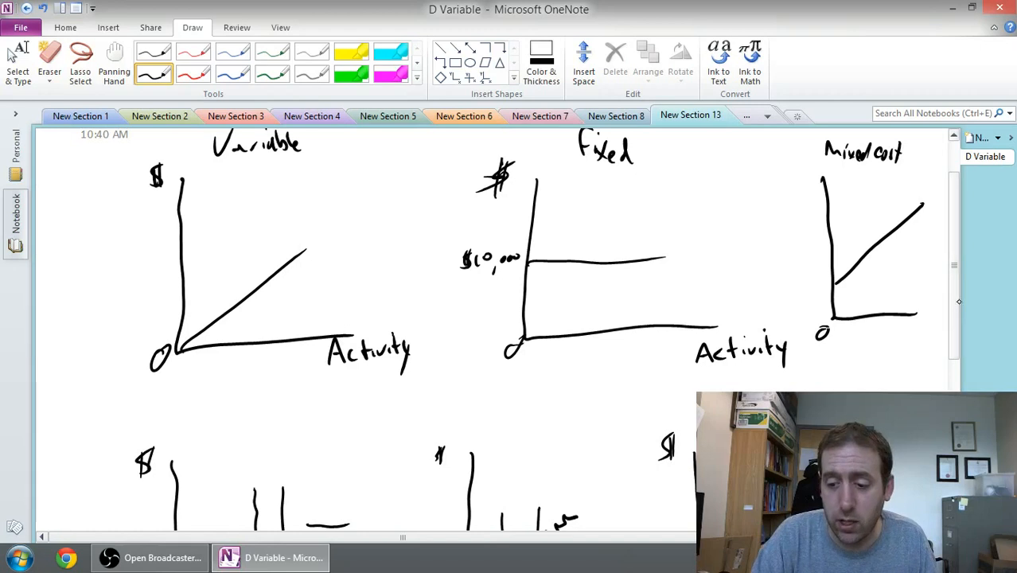
# Handwrite list items 1 High-low method and 2 Scattergraph method.
pyautogui.scroll(-3)
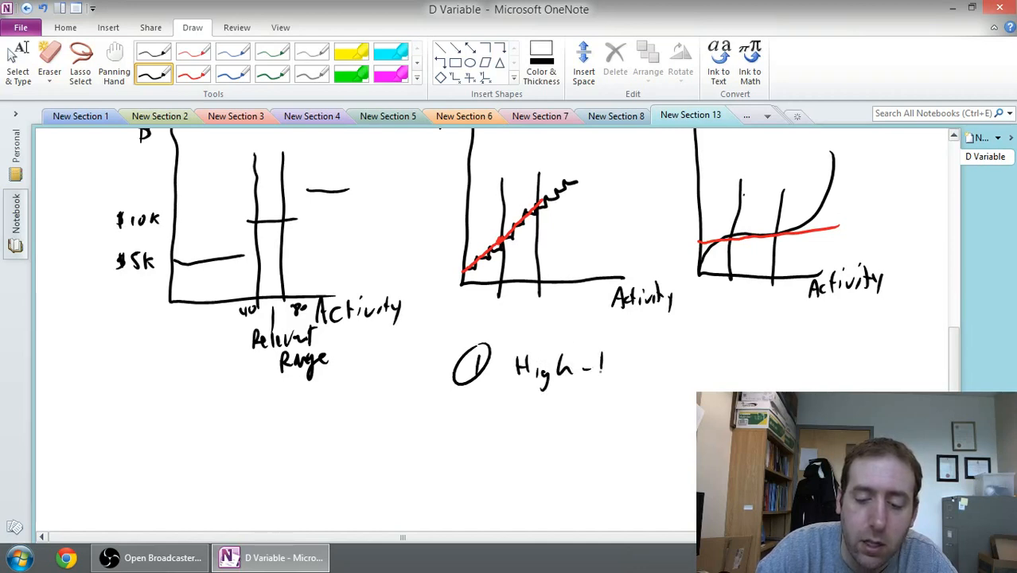
pyautogui.moveTo(605, 366); pyautogui.dragTo(712, 366)
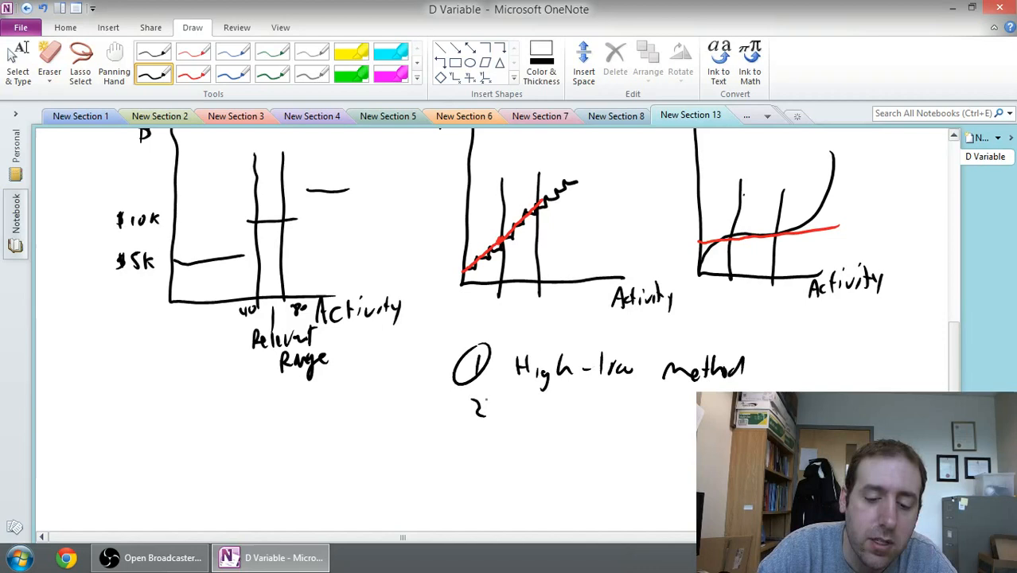
pyautogui.moveTo(478, 406); pyautogui.dragTo(549, 414)
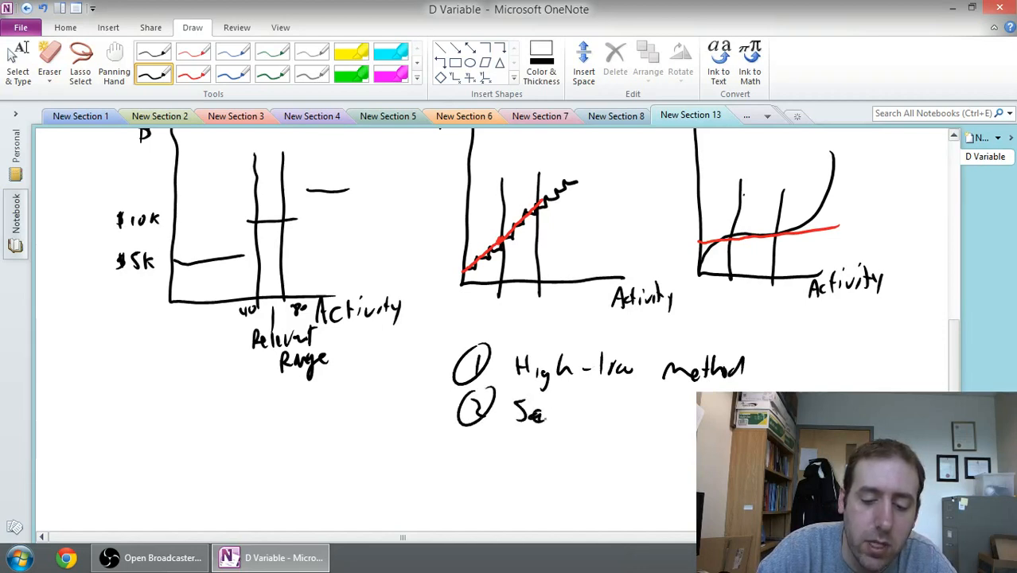
pyautogui.moveTo(541, 410); pyautogui.dragTo(617, 418)
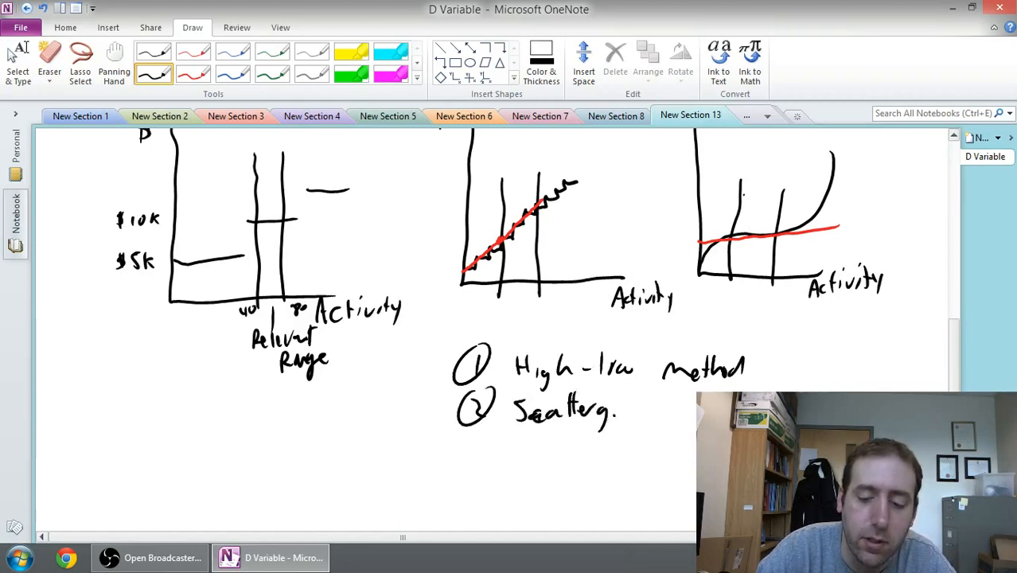
pyautogui.moveTo(617, 410); pyautogui.dragTo(692, 414)
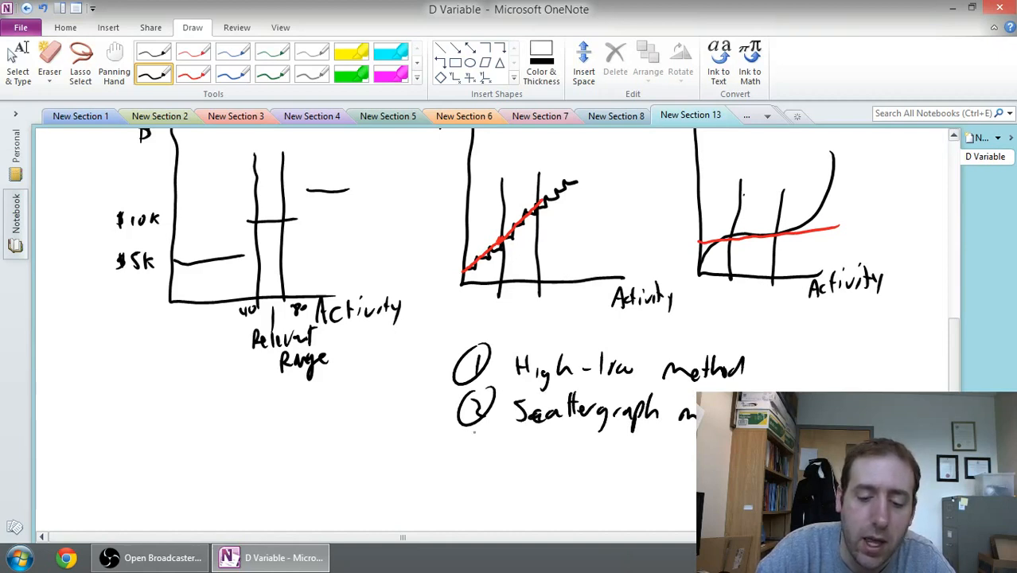
# Handwrite item 3, Least squares regression.
pyautogui.moveTo(457, 434); pyautogui.dragTo(485, 461)
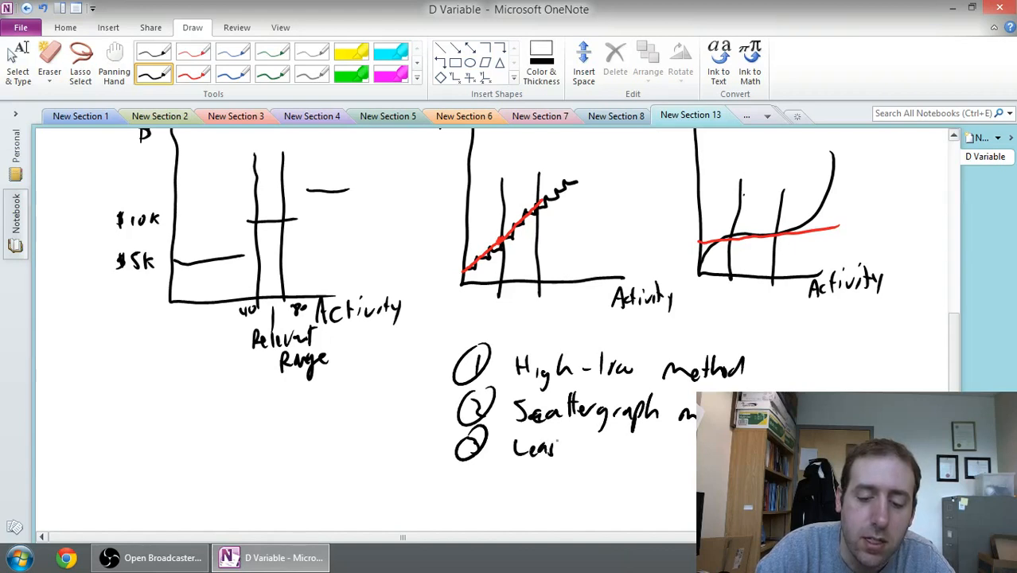
pyautogui.moveTo(565, 446); pyautogui.dragTo(628, 446)
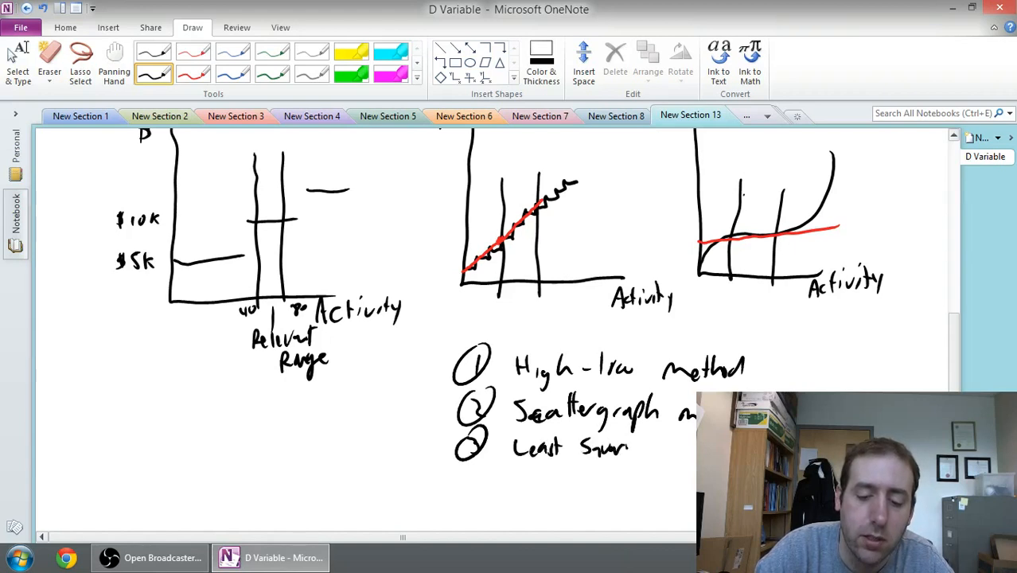
pyautogui.moveTo(637, 446); pyautogui.dragTo(685, 454)
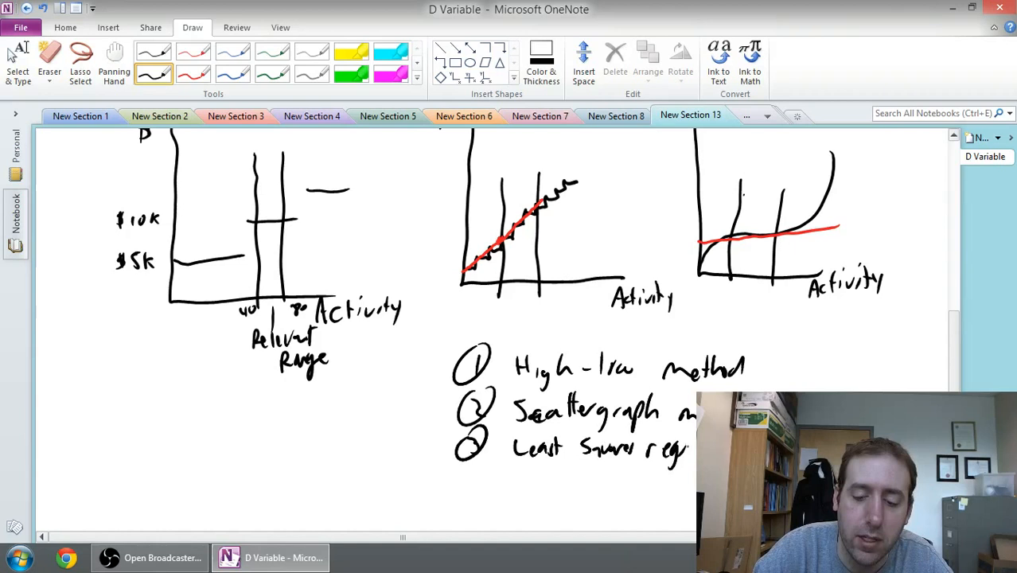